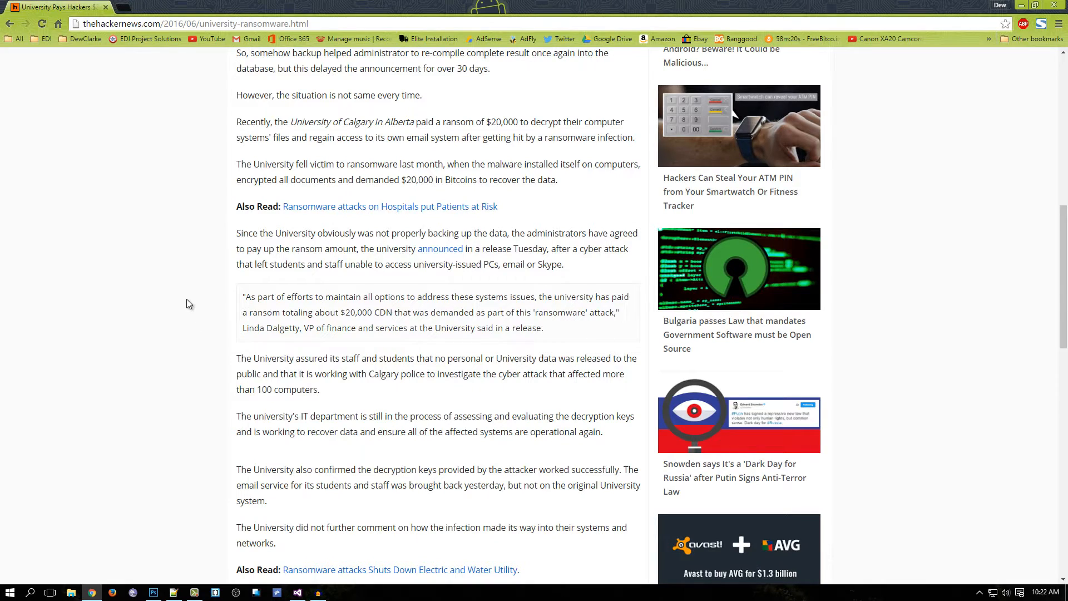
pyautogui.moveTo(187, 326)
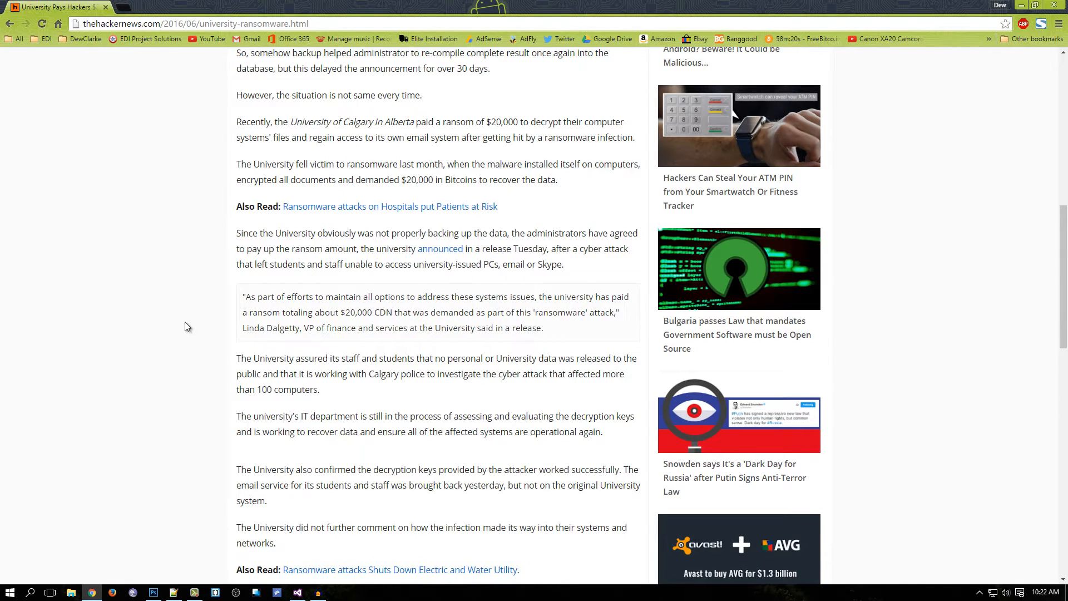
pyautogui.moveTo(226, 318)
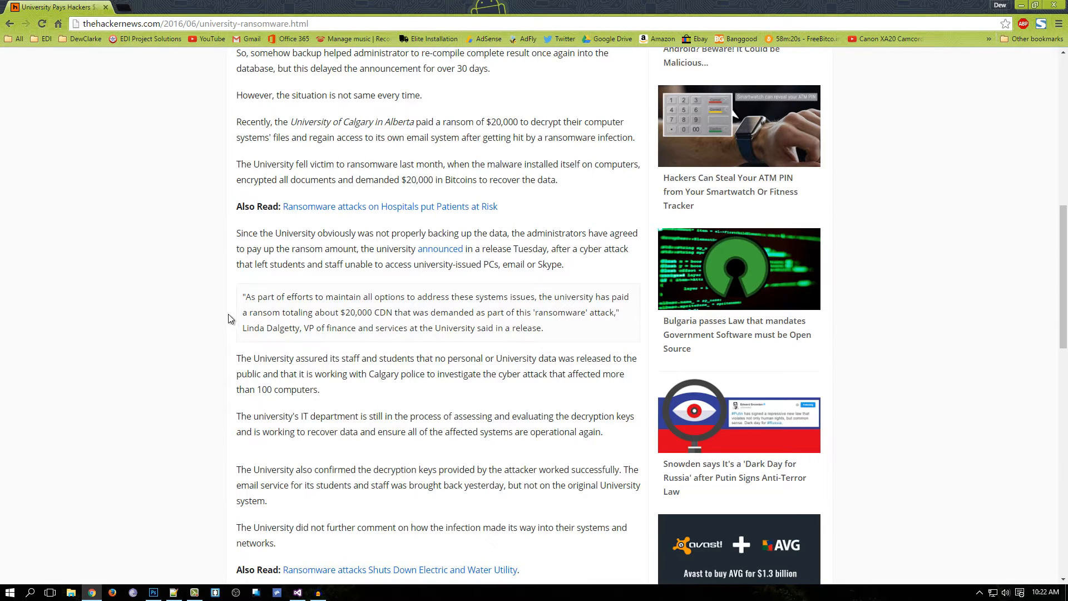
pyautogui.moveTo(231, 340)
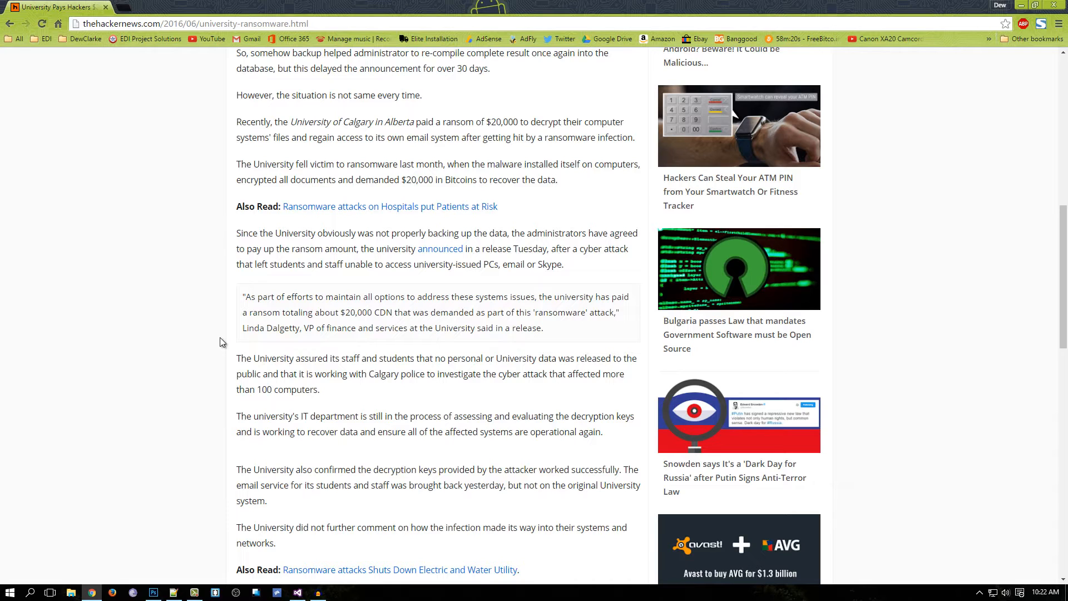
pyautogui.moveTo(263, 328)
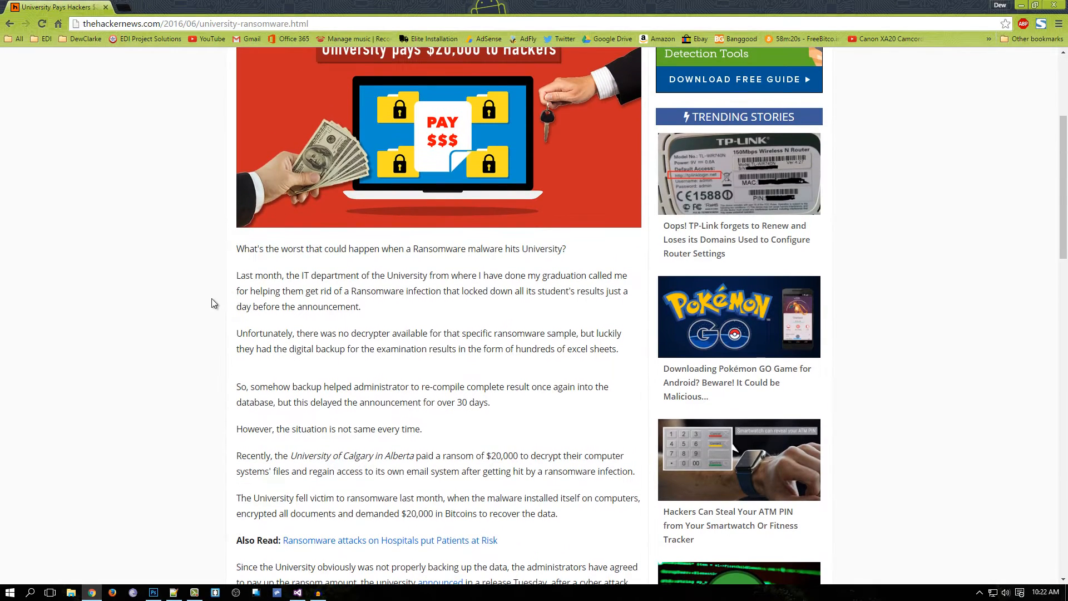
pyautogui.moveTo(466, 303)
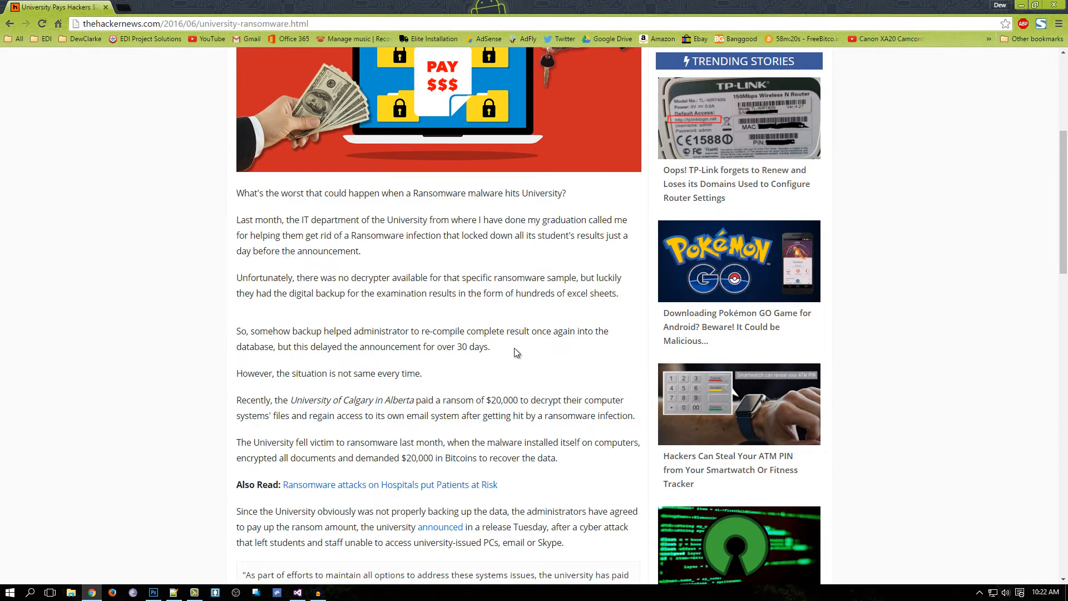
pyautogui.moveTo(462, 393)
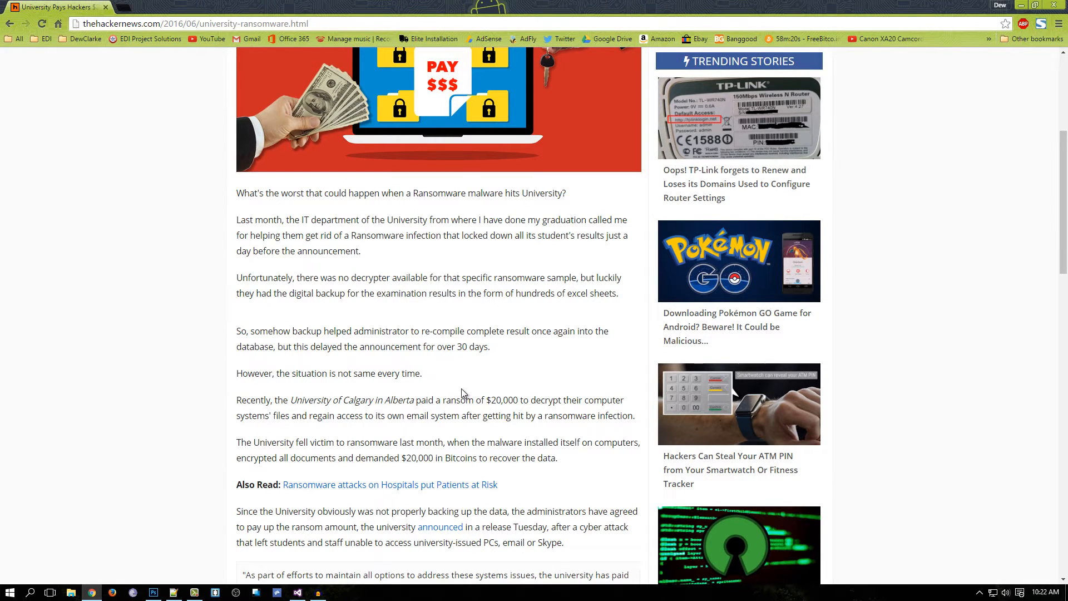
# Step: Scroll through the FBI 'Your computer has been locked' ransom screen design
pyautogui.scroll(-3)
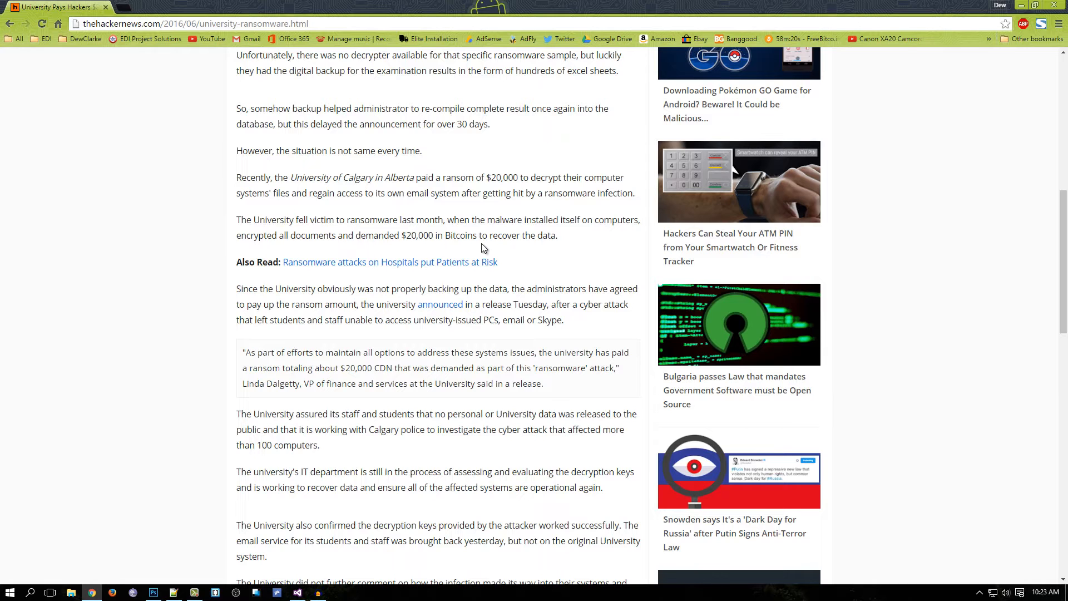
pyautogui.scroll(3)
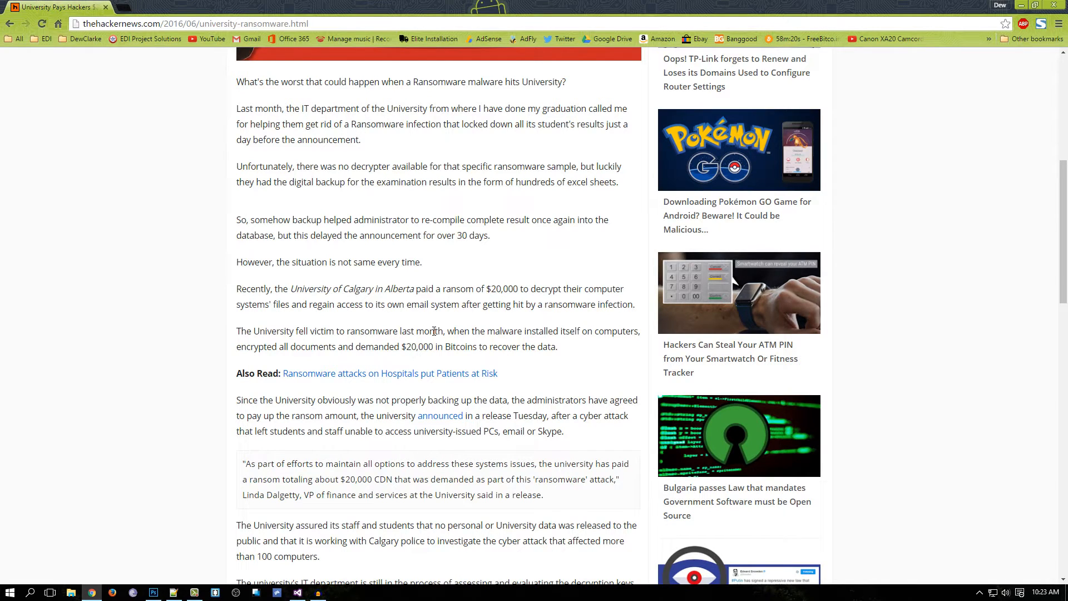
pyautogui.moveTo(436, 320)
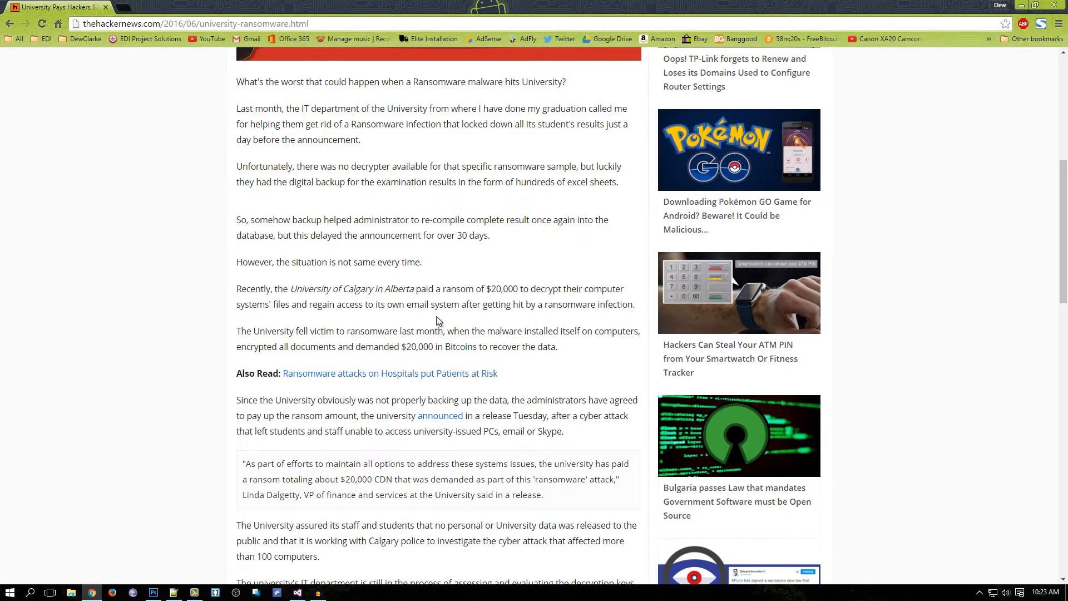
pyautogui.moveTo(423, 363)
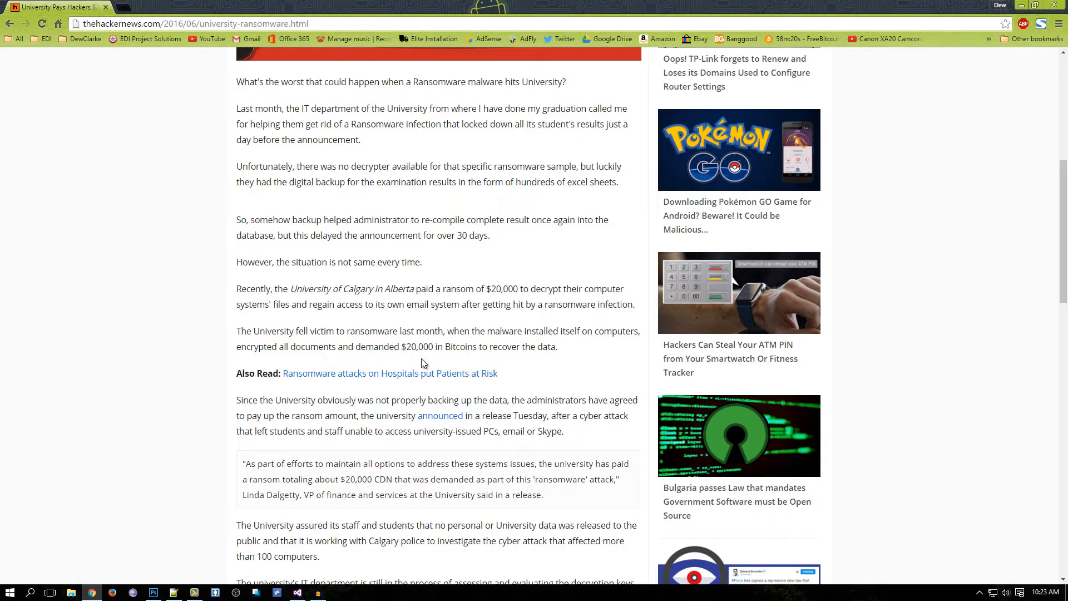
pyautogui.moveTo(175, 560)
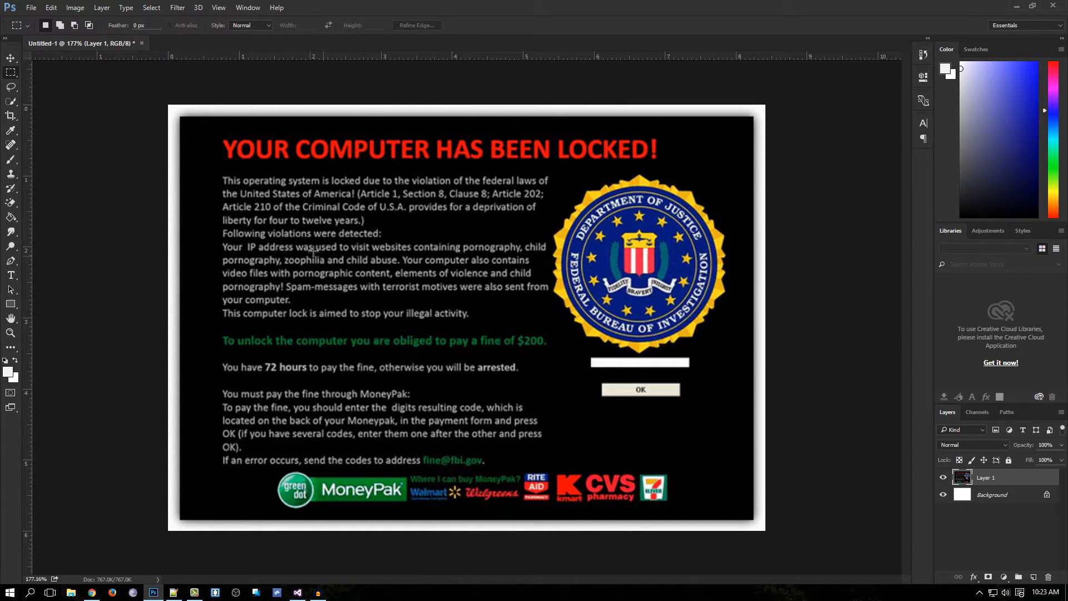
pyautogui.moveTo(492, 366)
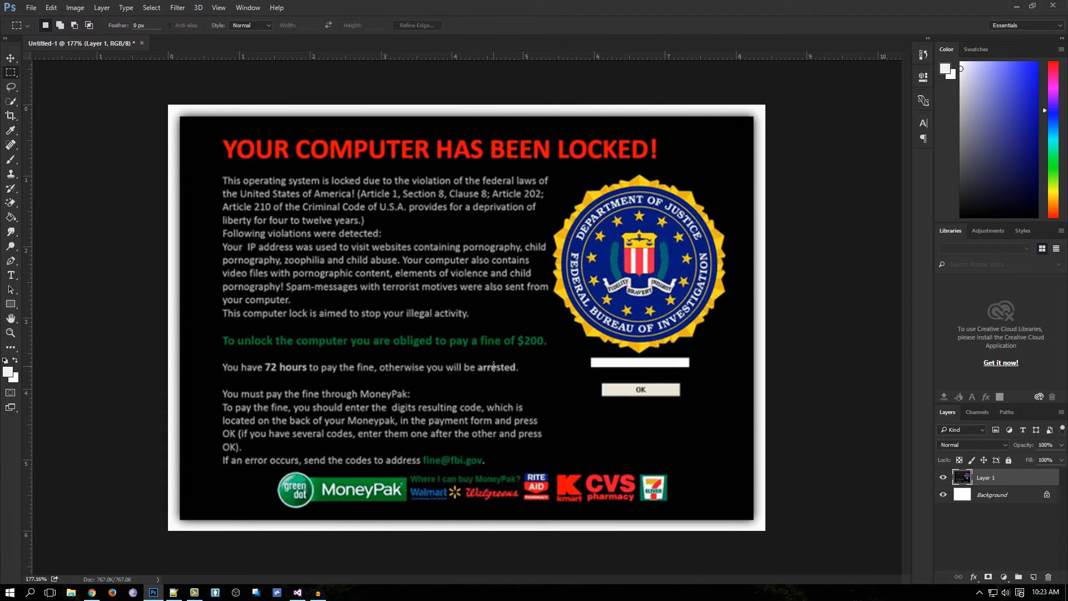
pyautogui.moveTo(546, 428)
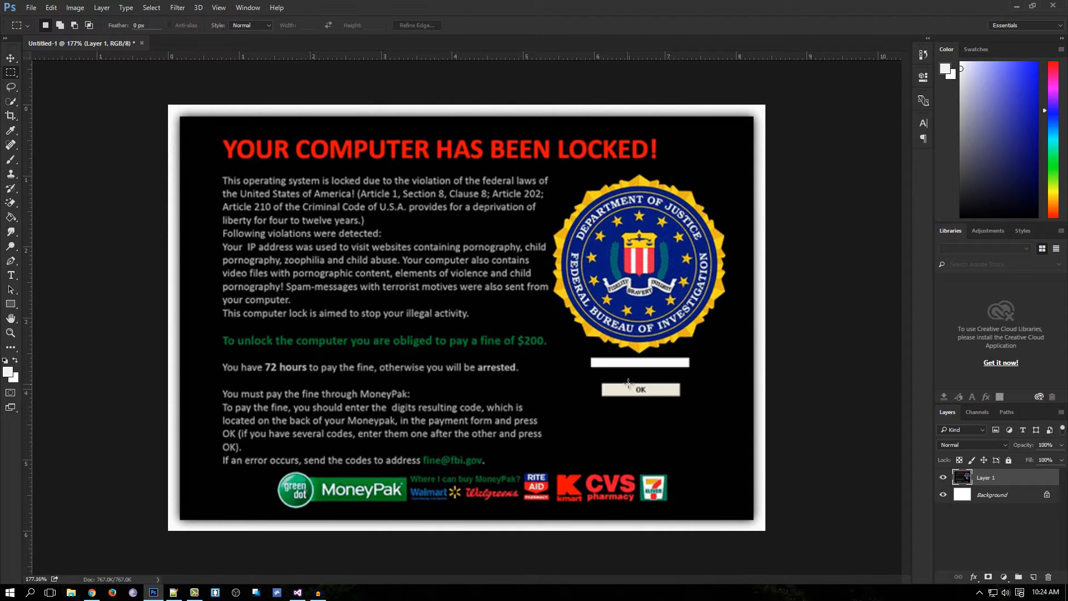
pyautogui.moveTo(625, 407)
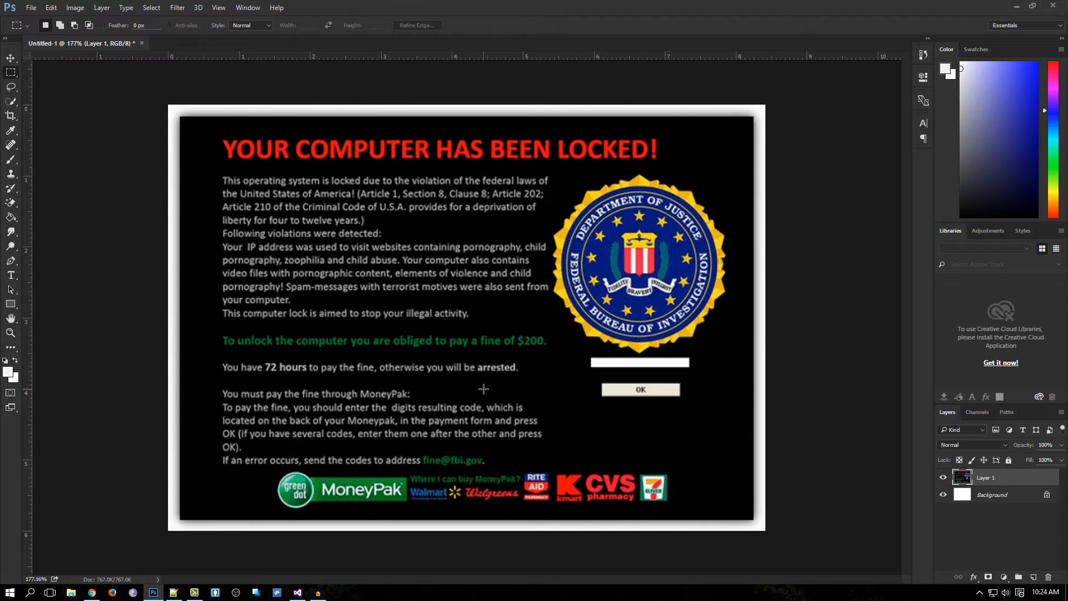
pyautogui.moveTo(501, 352)
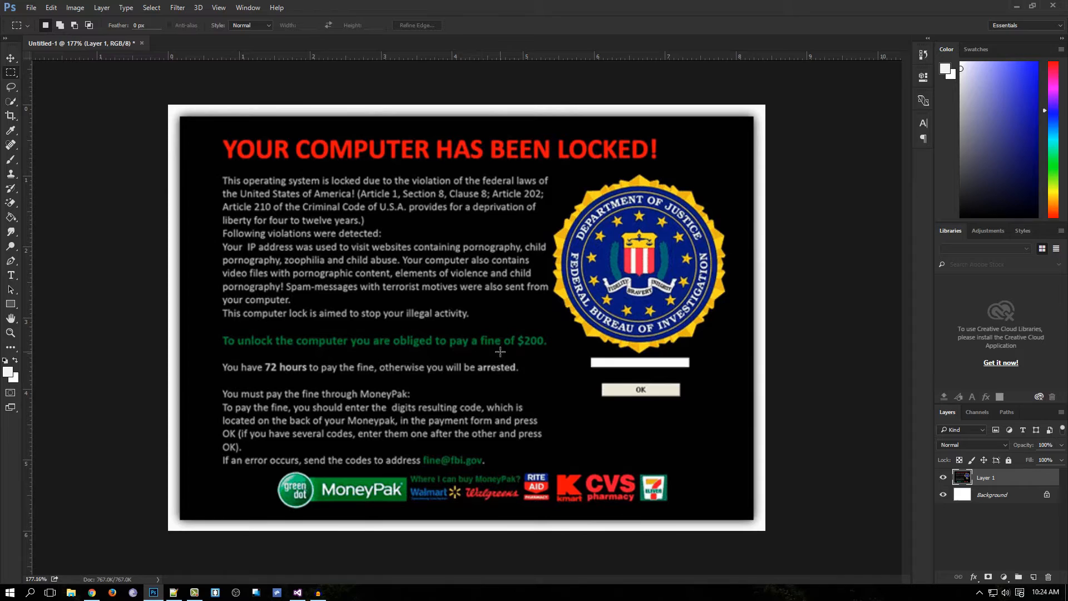
pyautogui.moveTo(615, 323)
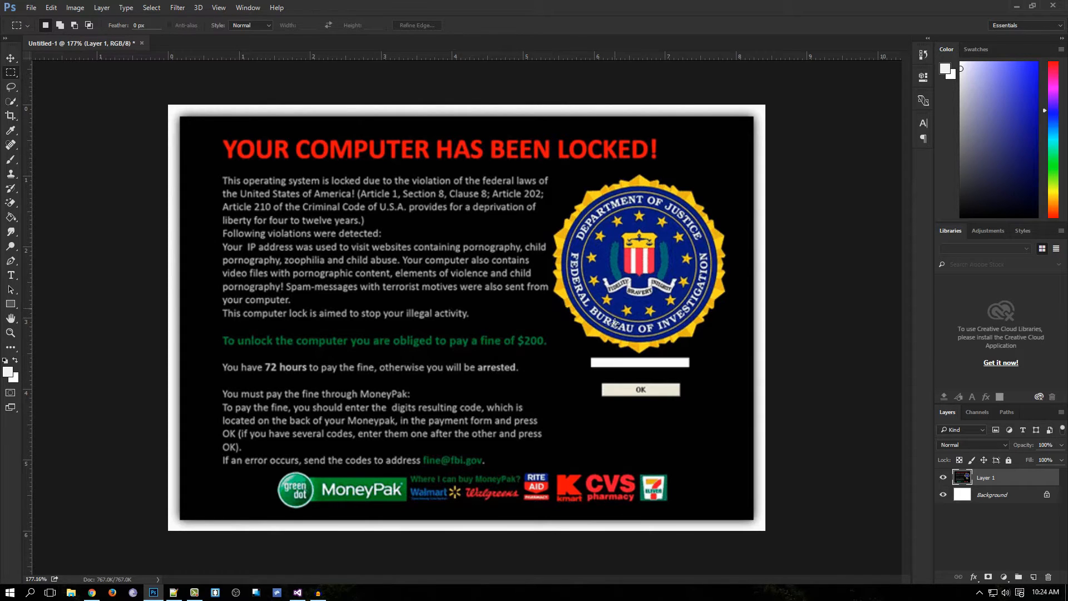
pyautogui.moveTo(581, 339)
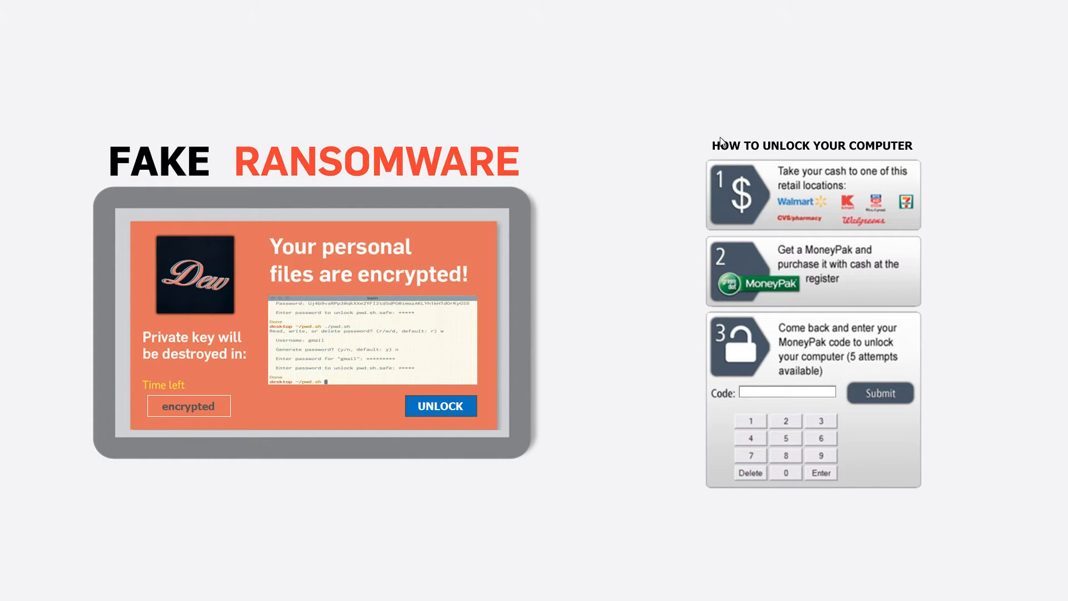
# Step: Run 'cat pwd.sh.safe' in the embedded terminal to show the PGP-encrypted message
pyautogui.write('cat pwd.sh.safe')
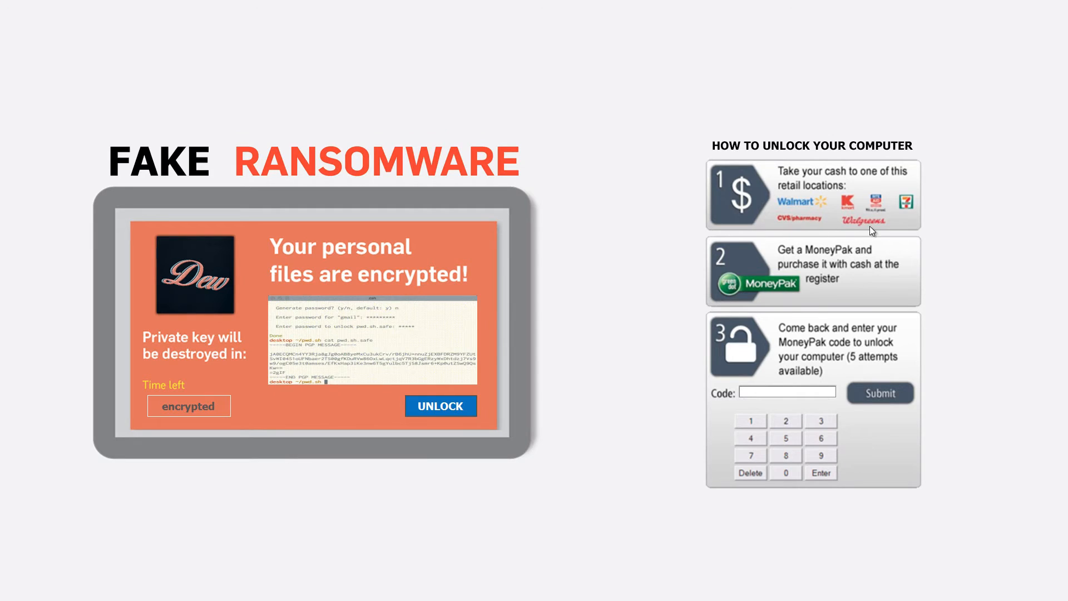
pyautogui.click(787, 391)
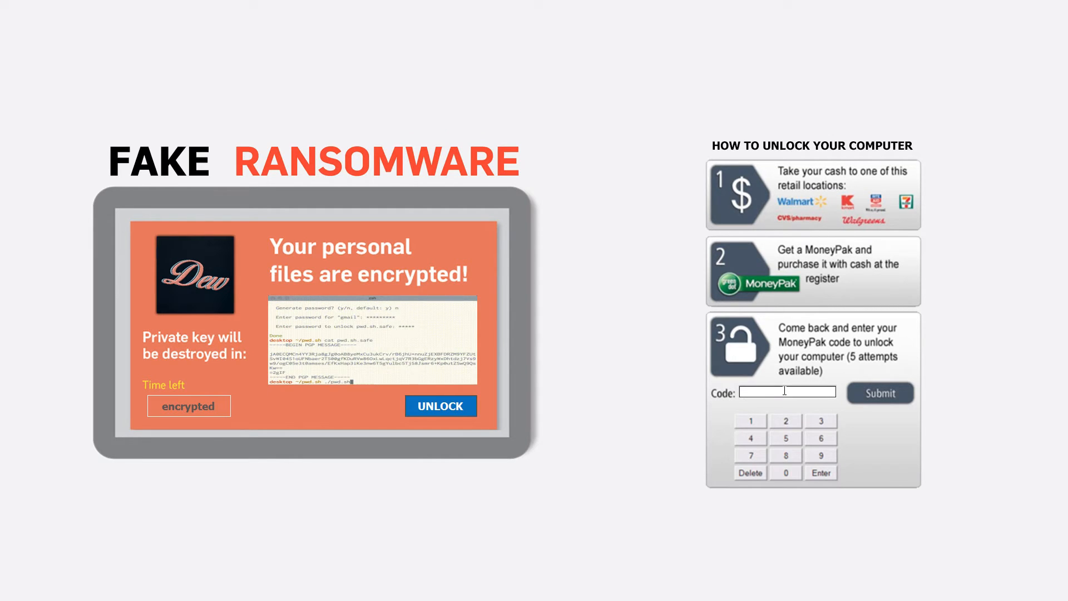
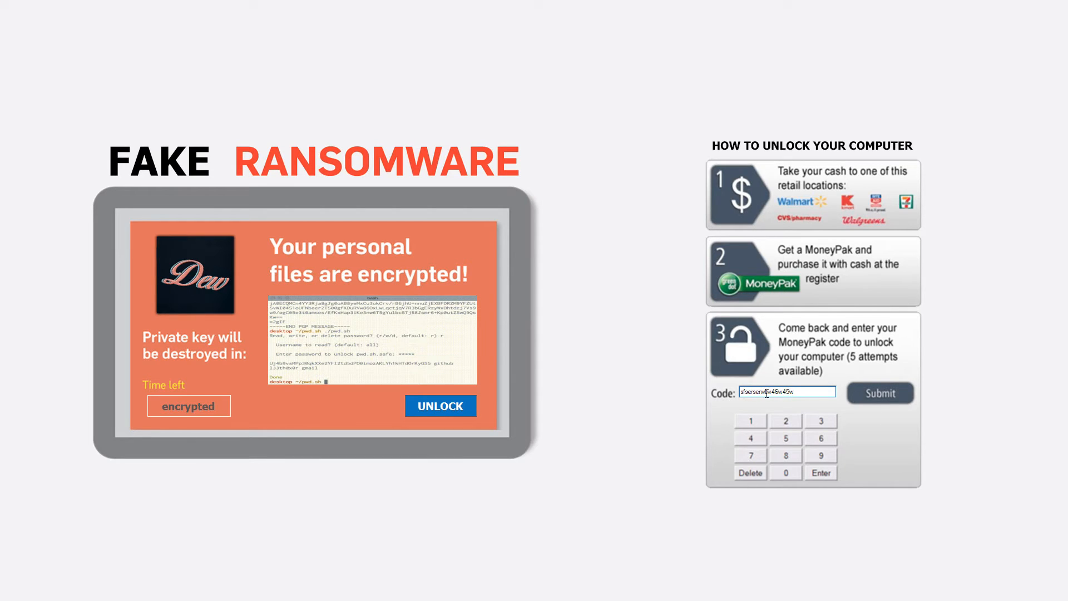
pyautogui.tripleClick(787, 390)
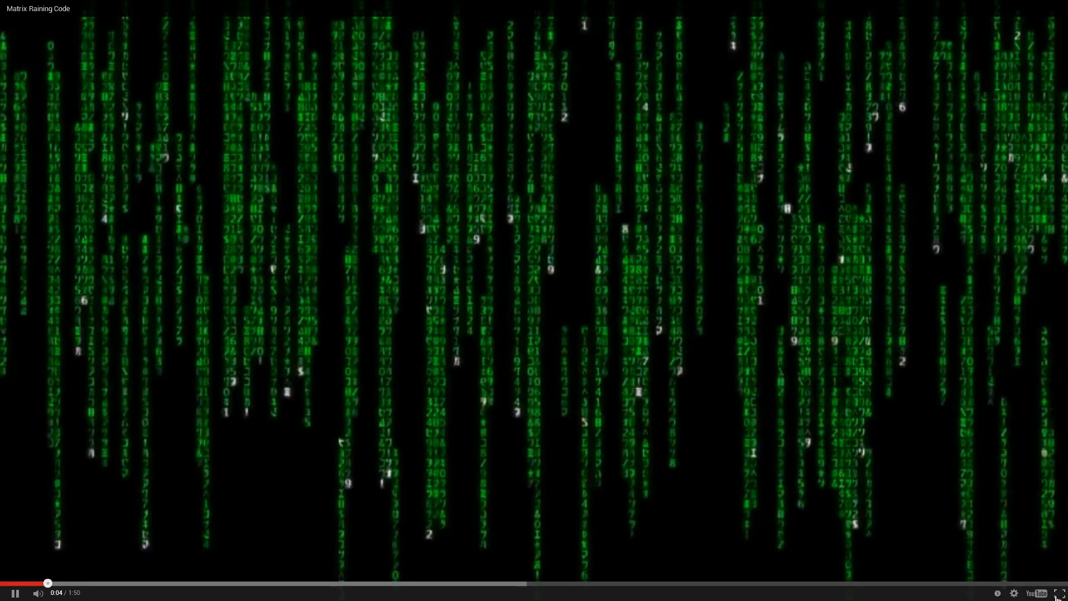
# Step: Close the Matrix raining code screen to return to the lock screen with the timer at 0
pyautogui.click(1059, 593)
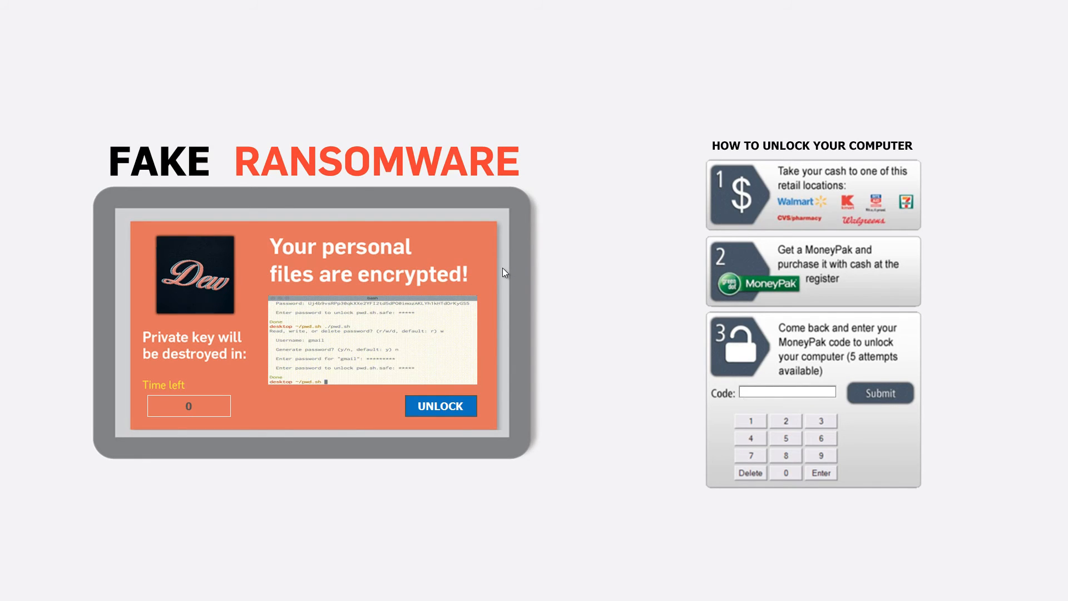
pyautogui.write('cat pwd.sh.safe')
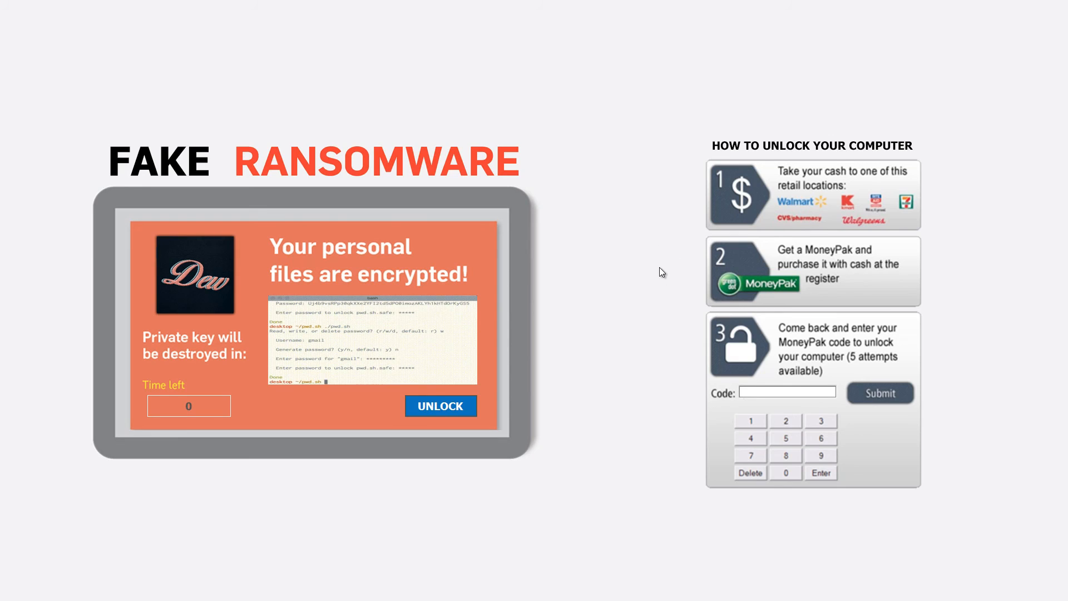
pyautogui.write('cat pwd.sh.safe')
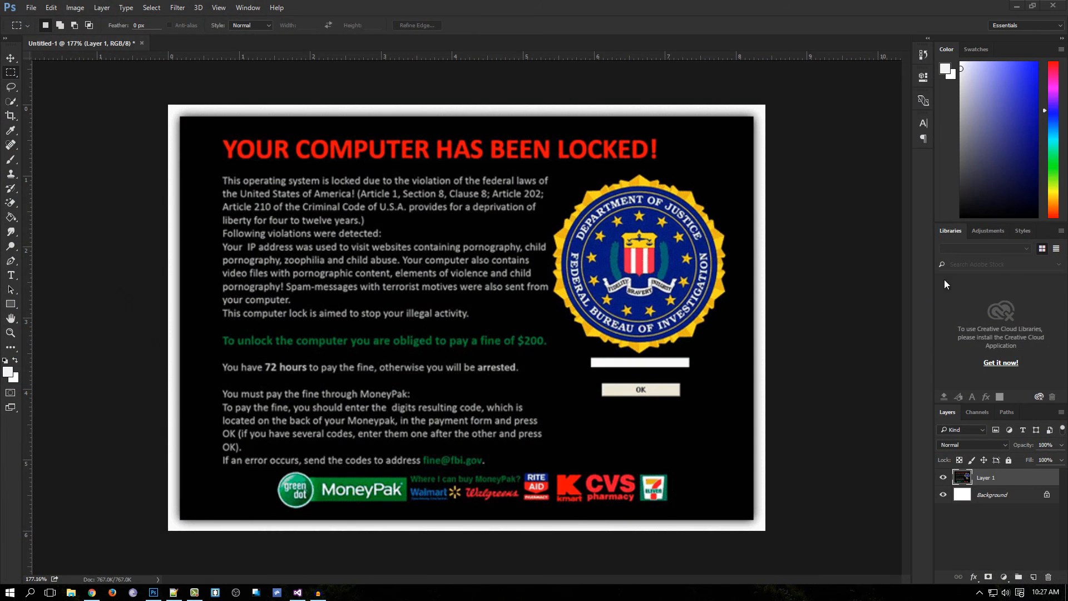
pyautogui.moveTo(866, 247)
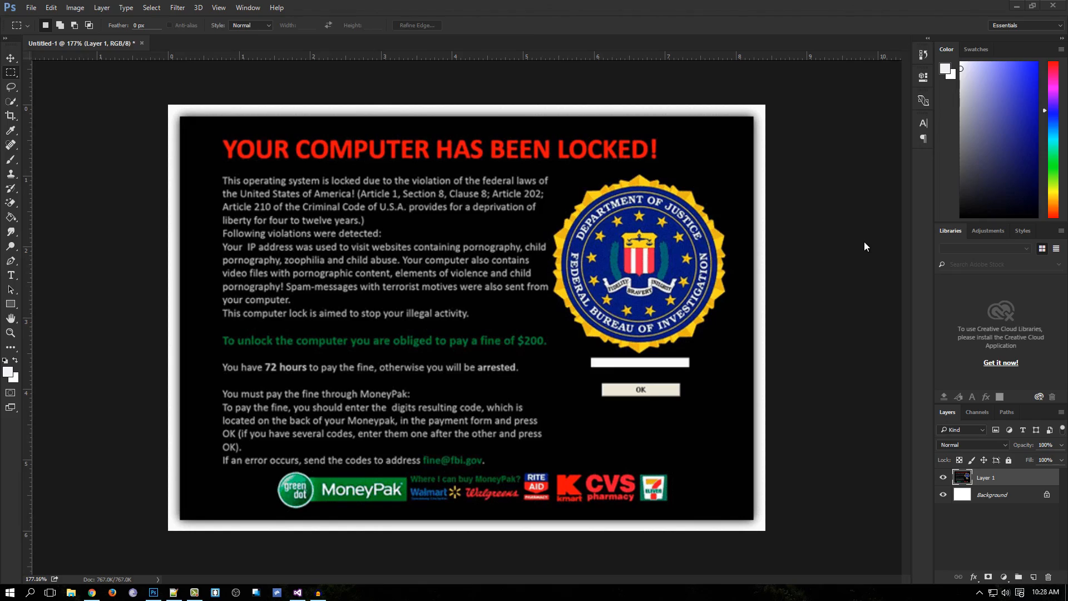